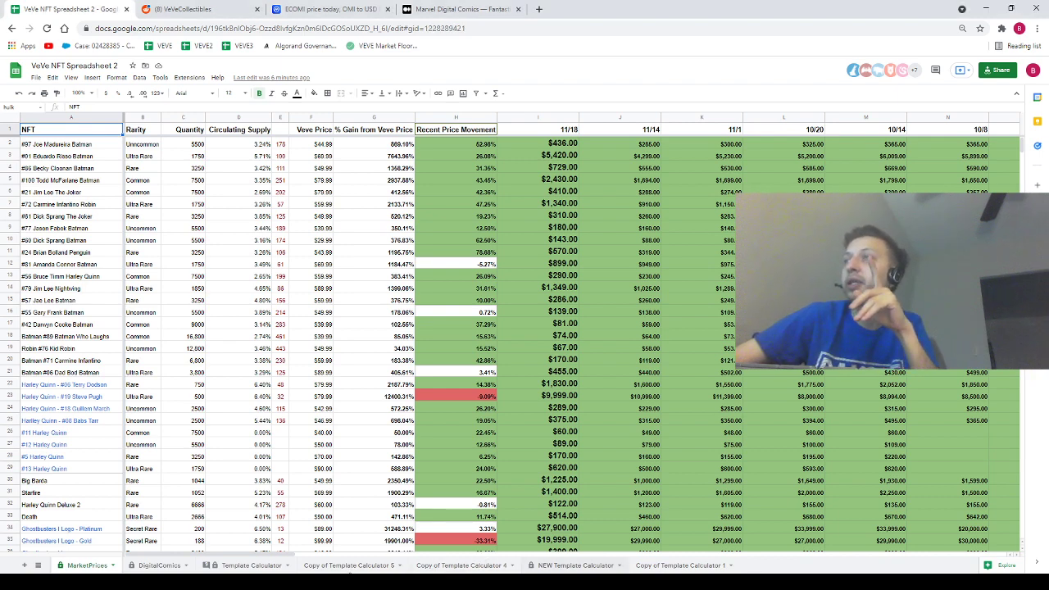
- Delete an outdated 'Copy of Template Calculator' sheet, then switch to the MarketPrices sheet
click(354, 564)
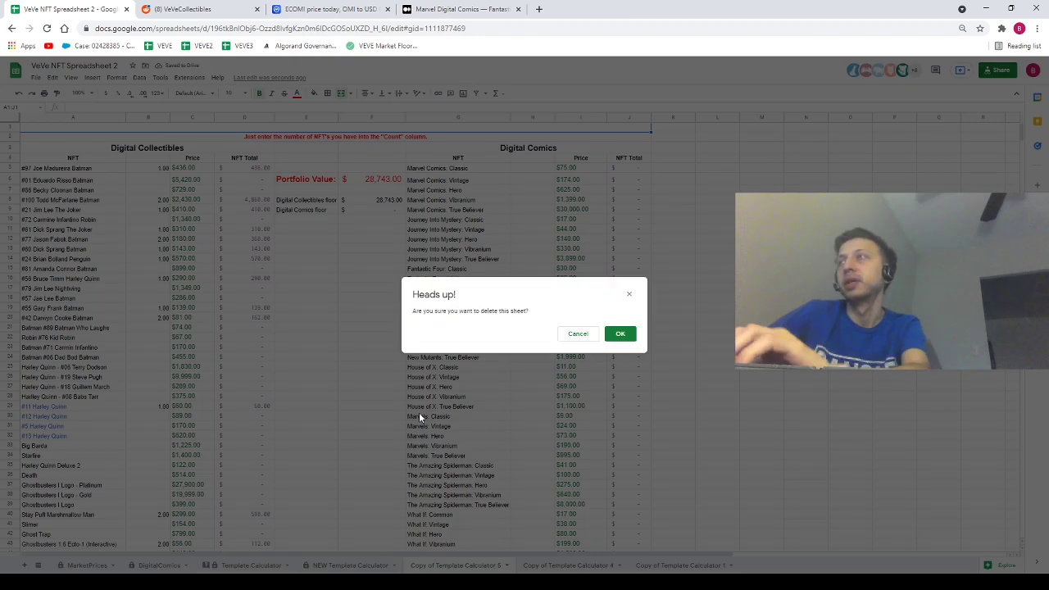
click(620, 333)
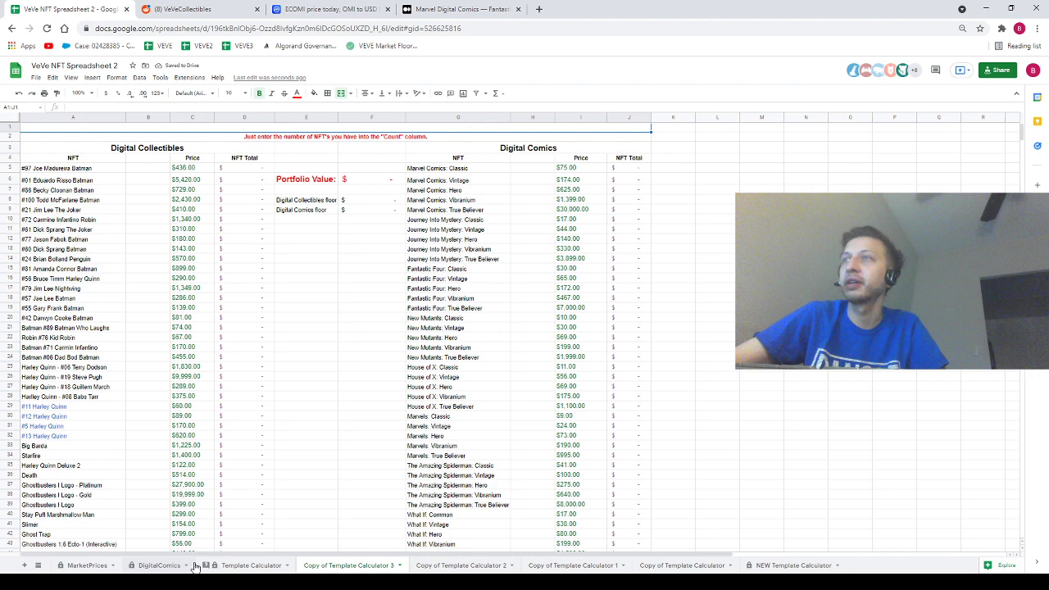
click(82, 565)
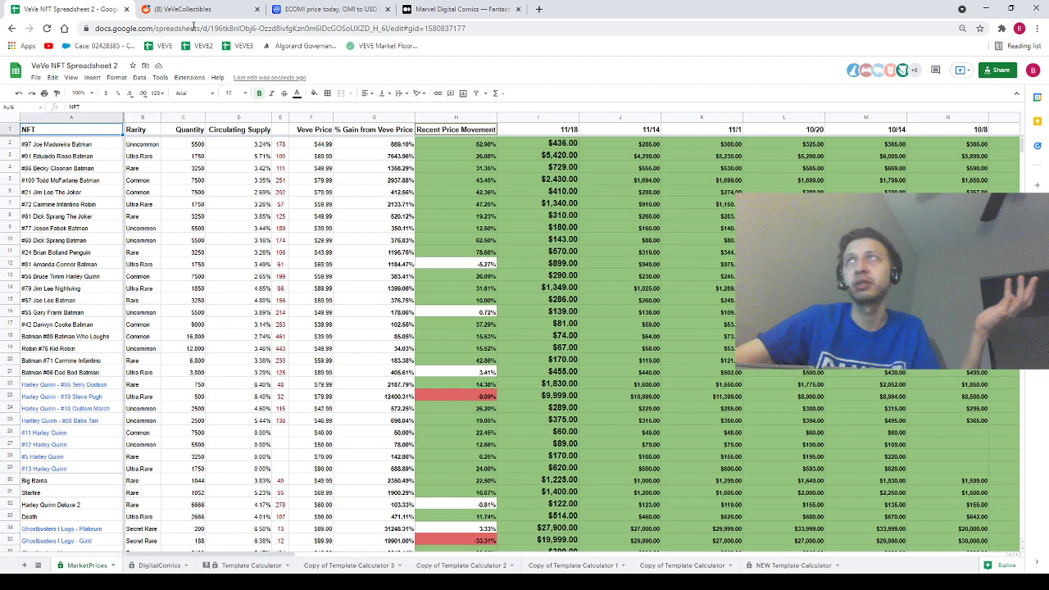
- Close the spreadsheet tab and scroll r/VeVeCollectables New past the poll to 'How to view your listings?'
click(211, 9)
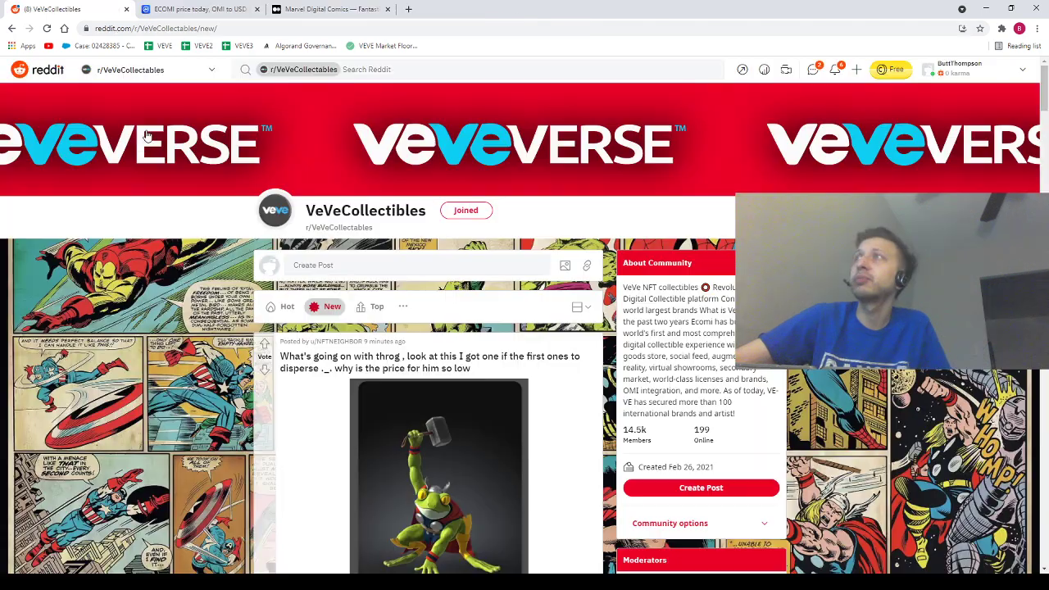
scroll(down, 3)
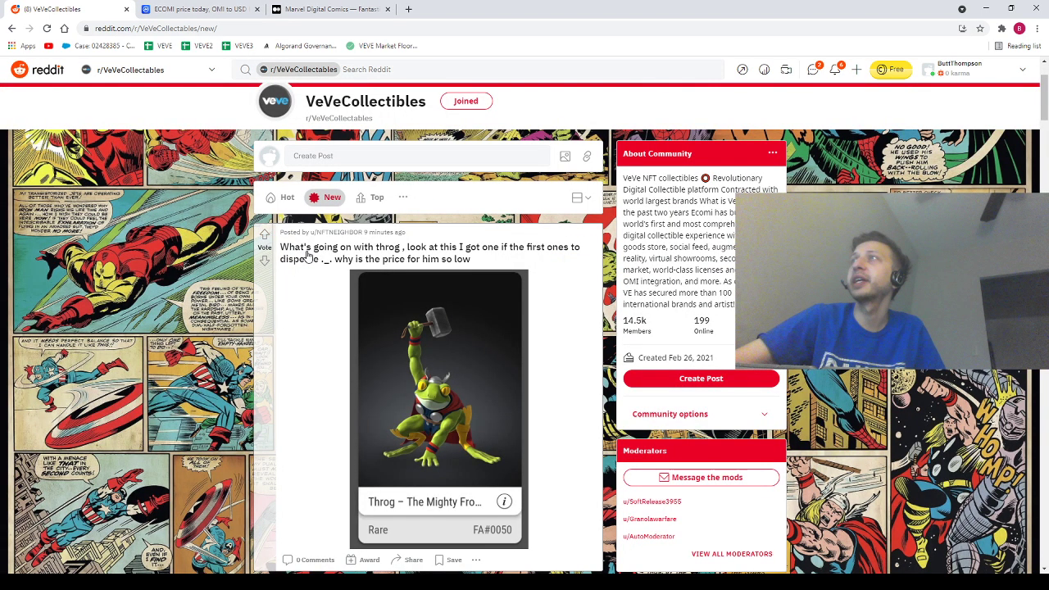
scroll(down, 3)
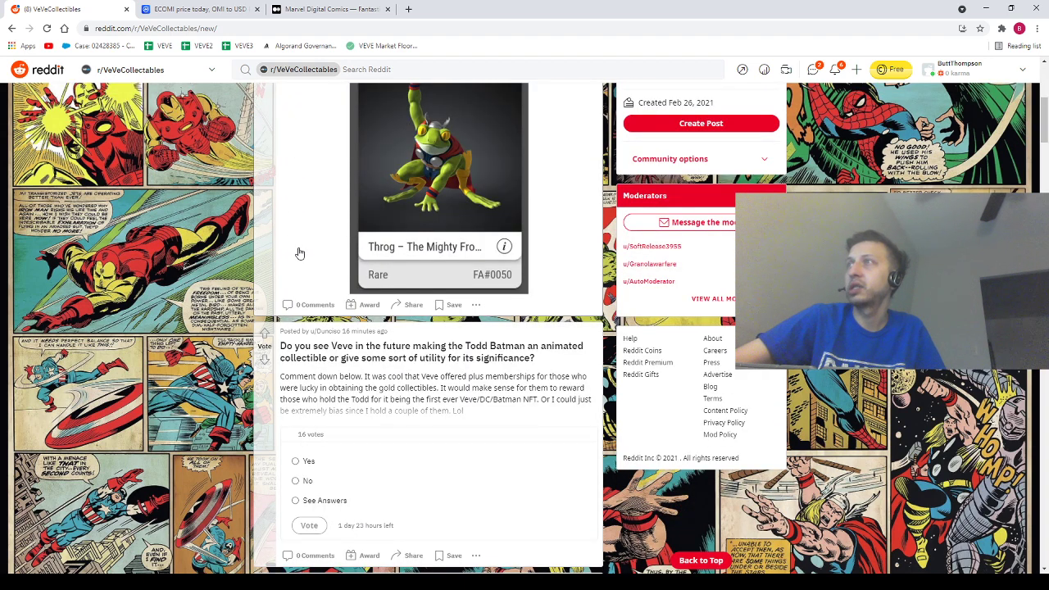
scroll(down, 3)
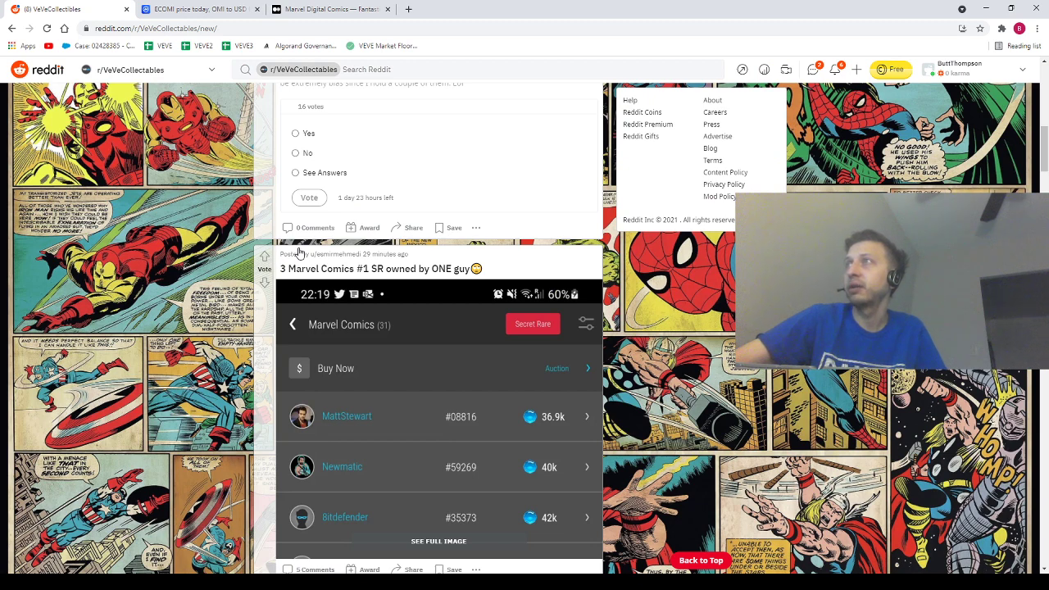
scroll(down, 3)
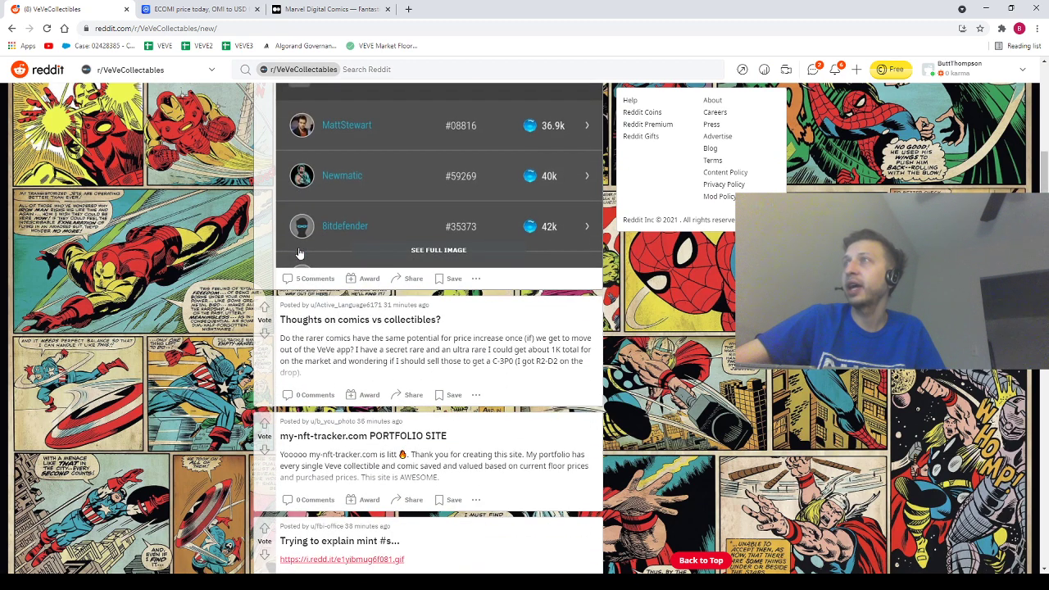
scroll(down, 3)
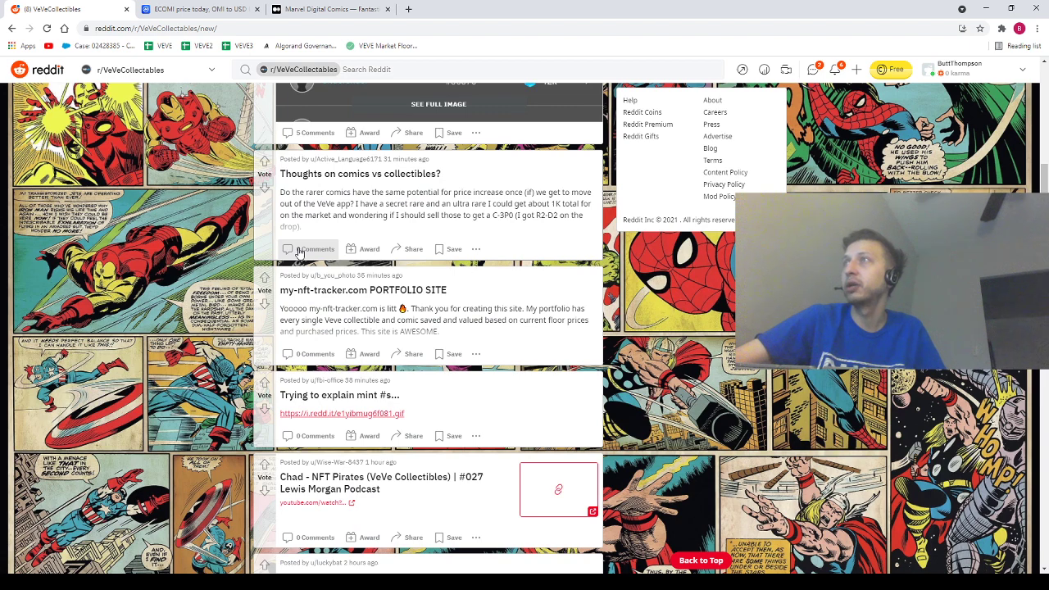
scroll(down, 3)
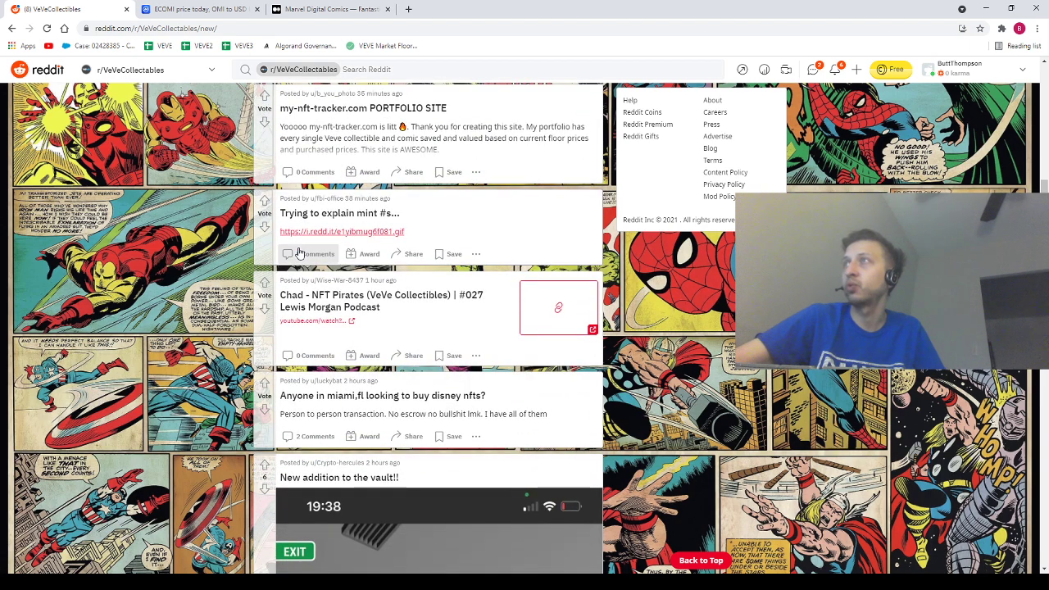
scroll(down, 3)
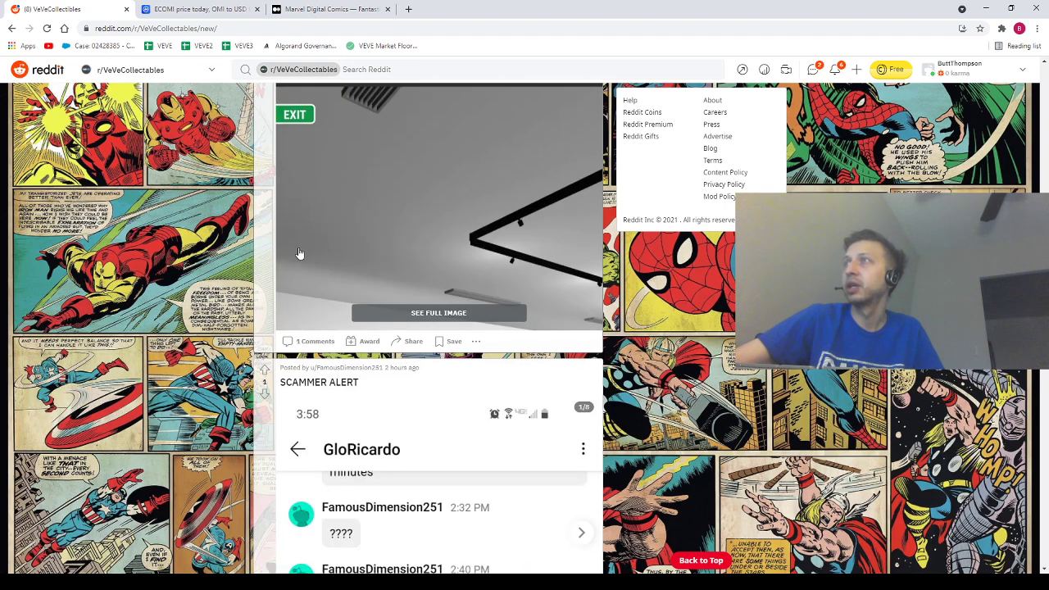
scroll(down, 3)
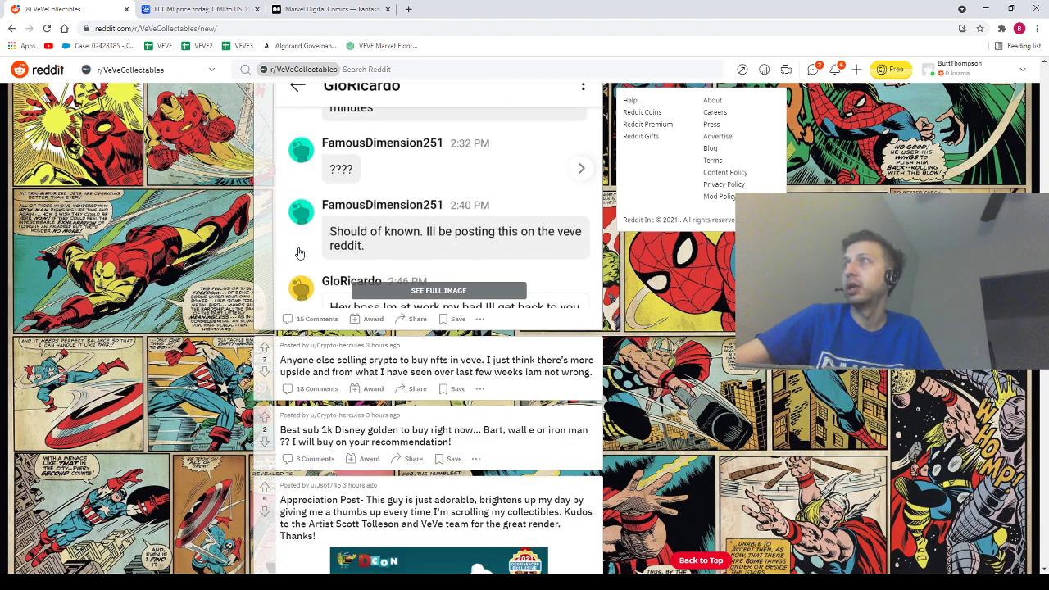
scroll(down, 3)
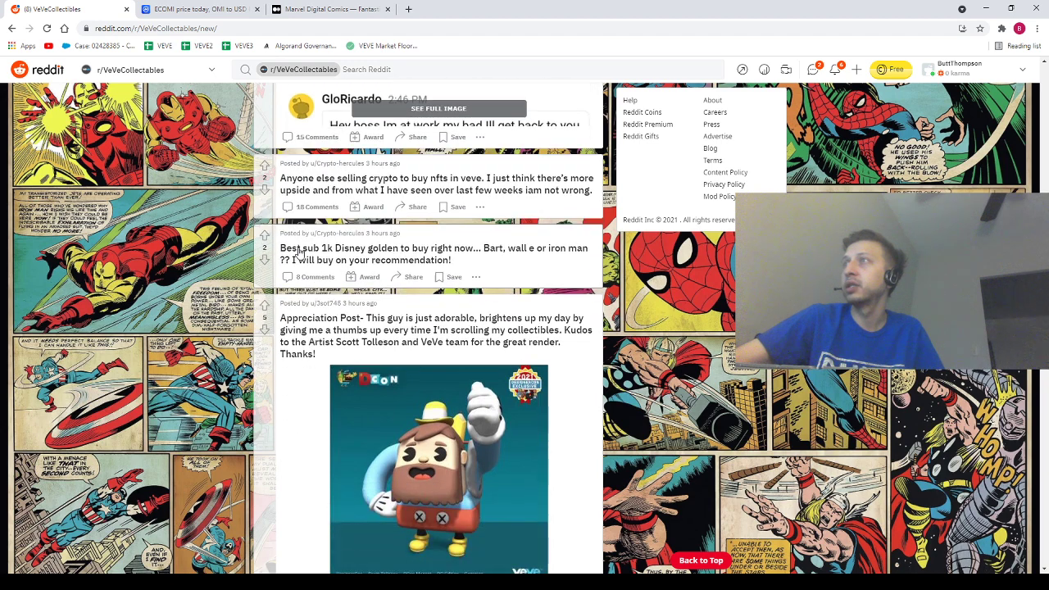
scroll(down, 3)
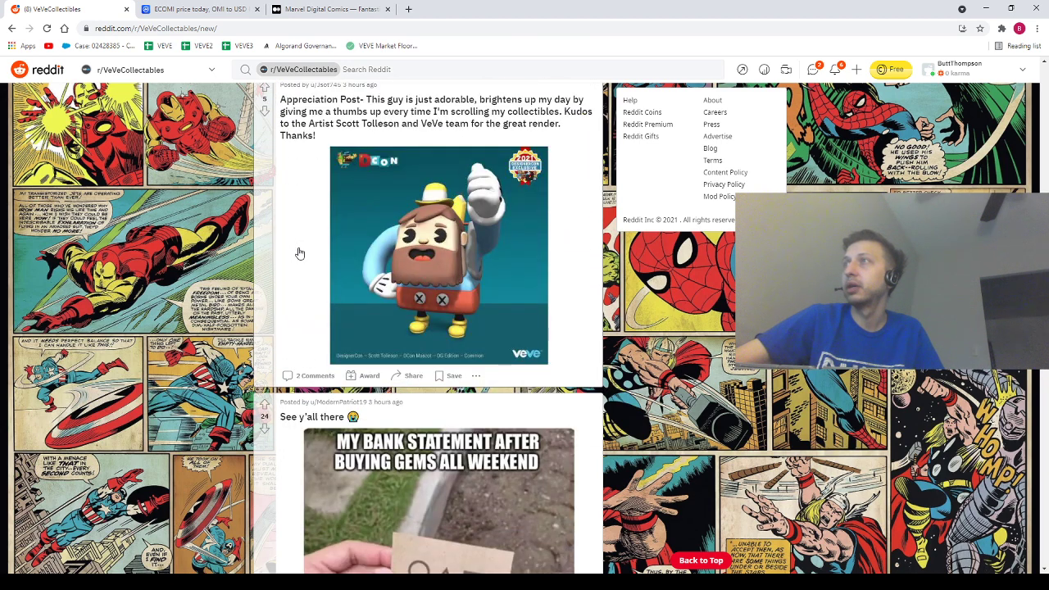
scroll(down, 3)
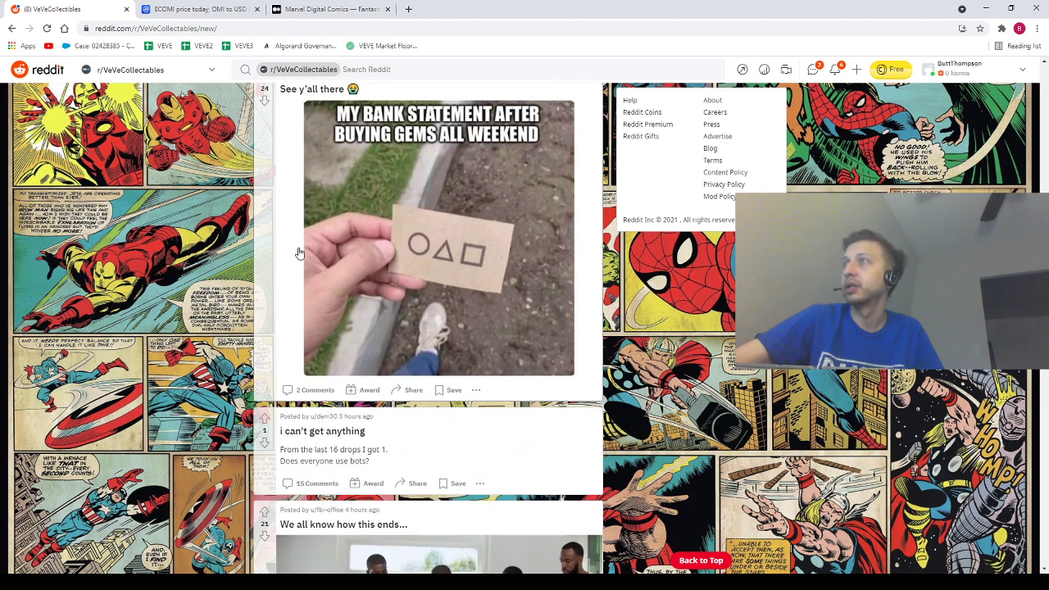
scroll(down, 3)
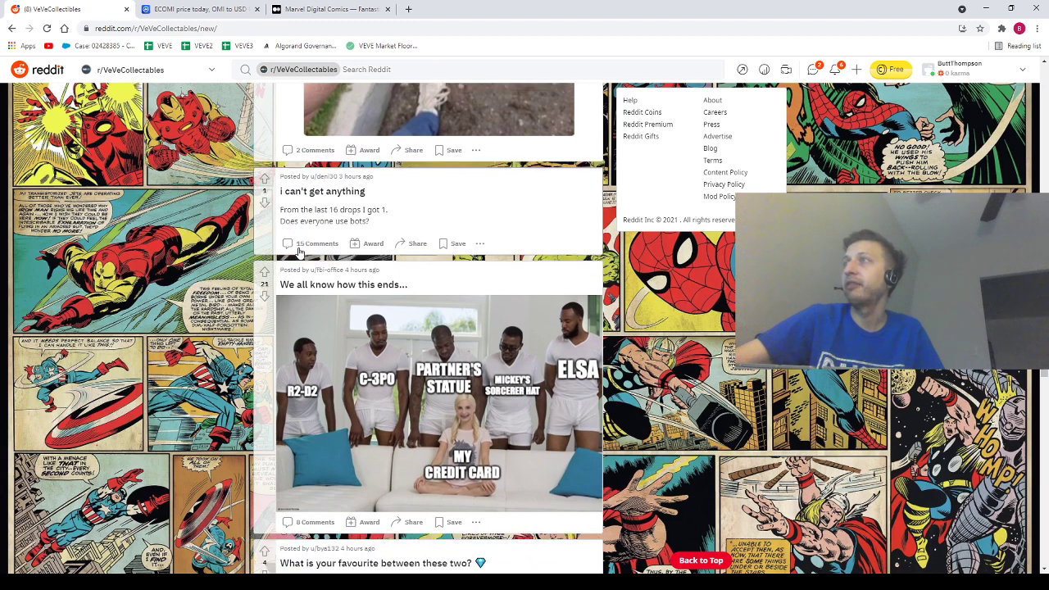
scroll(down, 3)
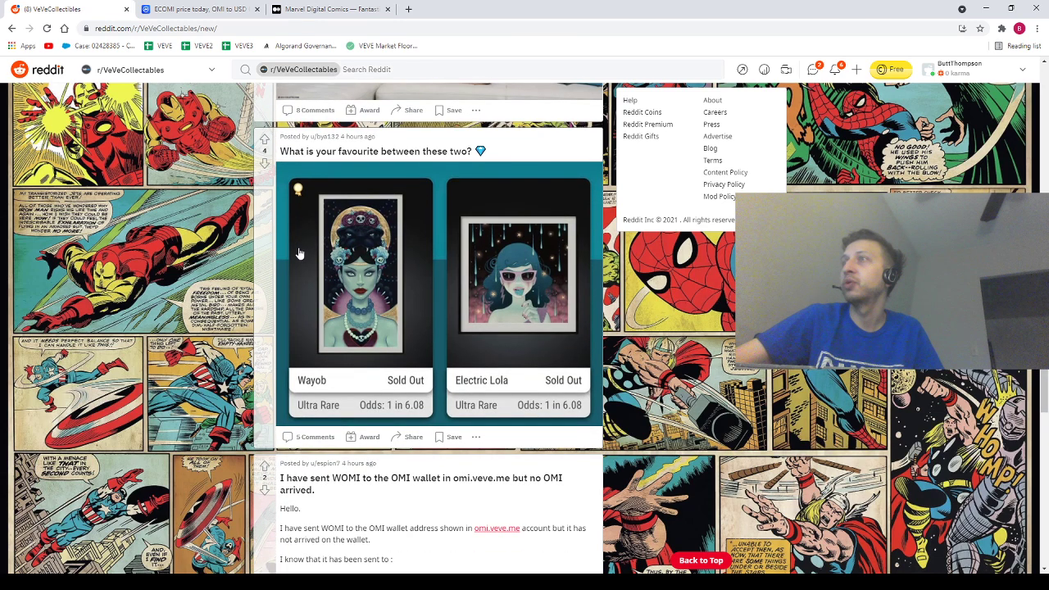
scroll(down, 3)
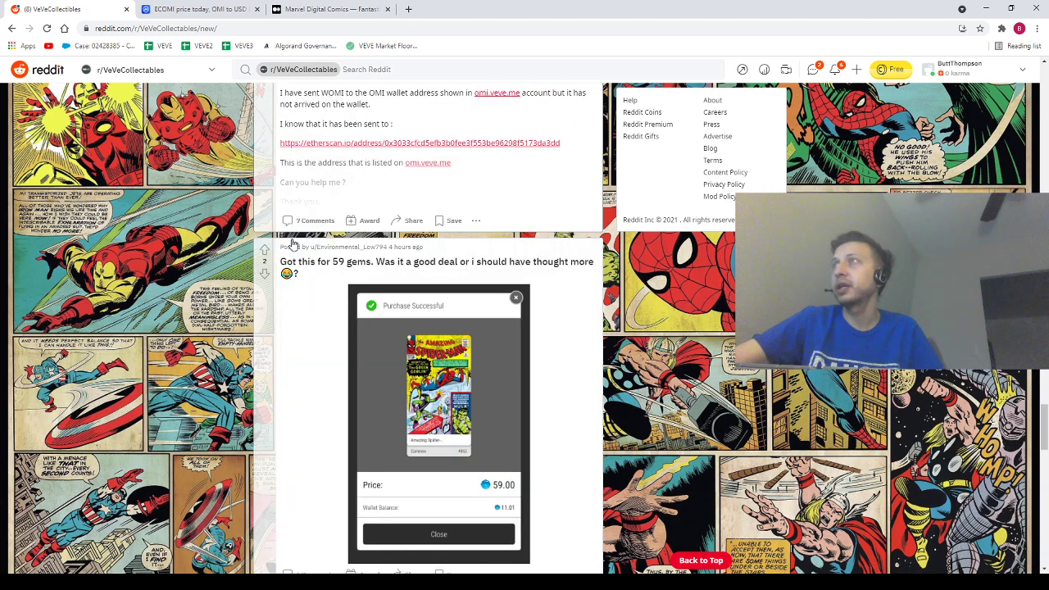
scroll(down, 3)
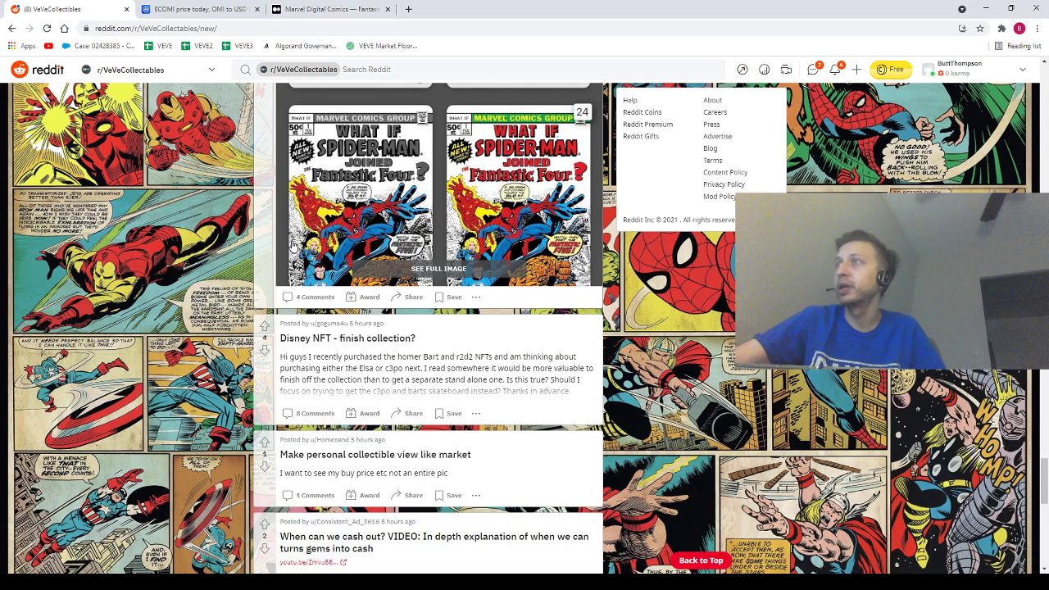
scroll(down, 3)
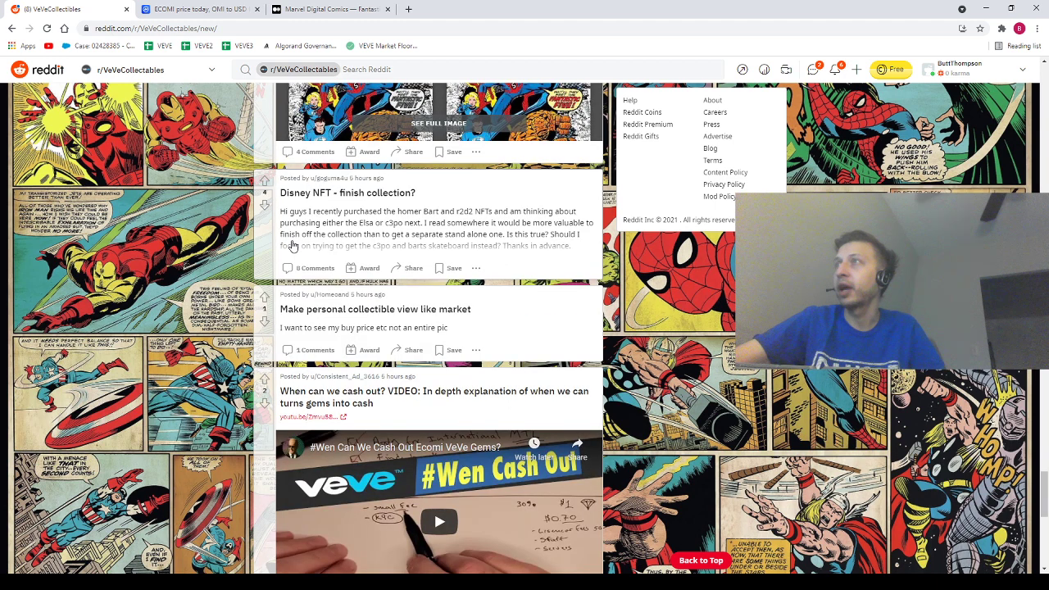
scroll(down, 3)
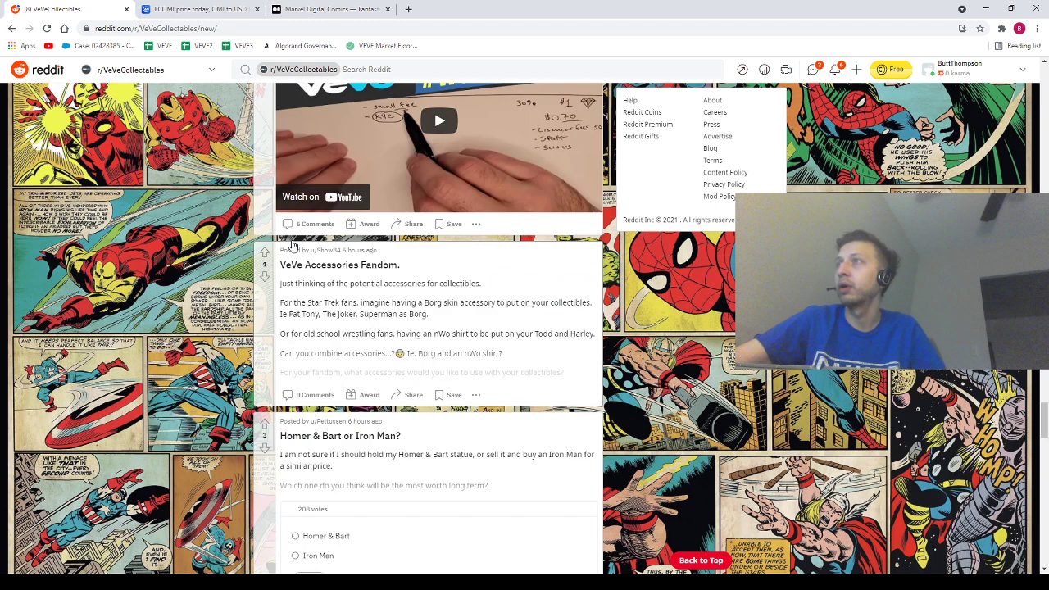
scroll(down, 3)
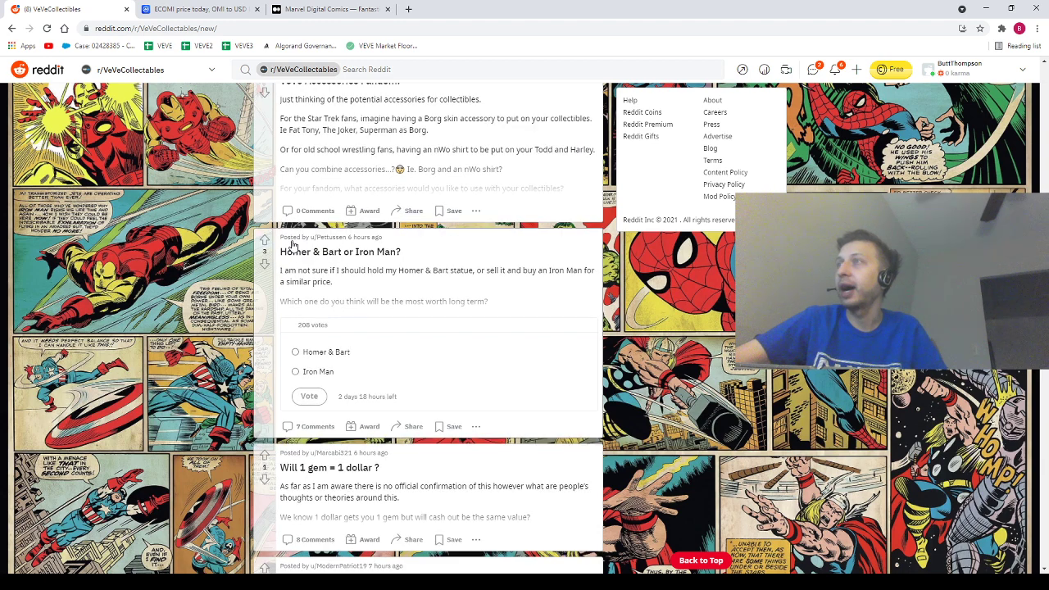
scroll(down, 3)
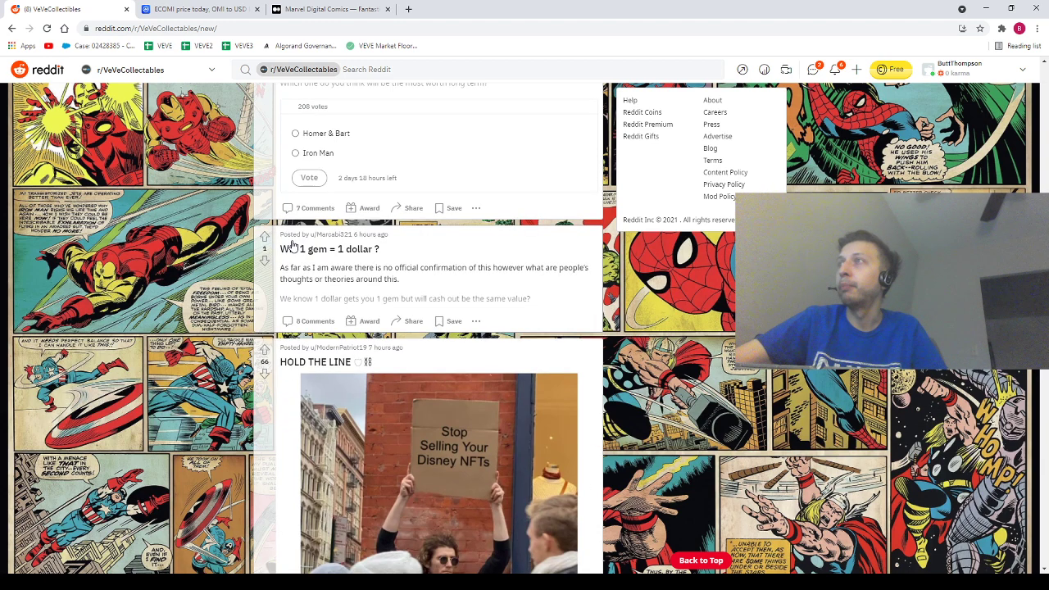
scroll(down, 3)
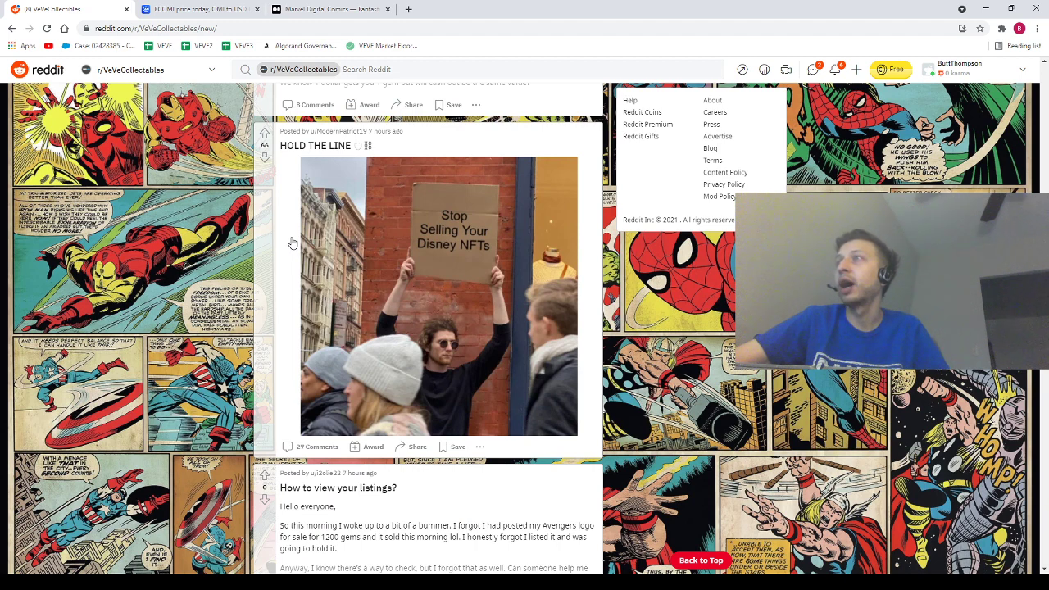
scroll(down, 3)
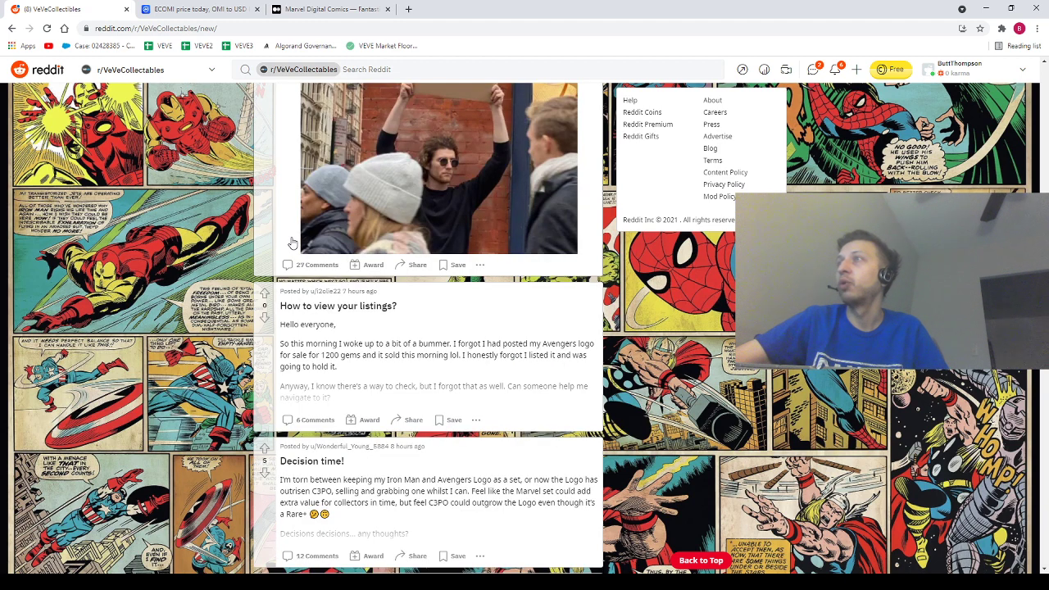
scroll(down, 3)
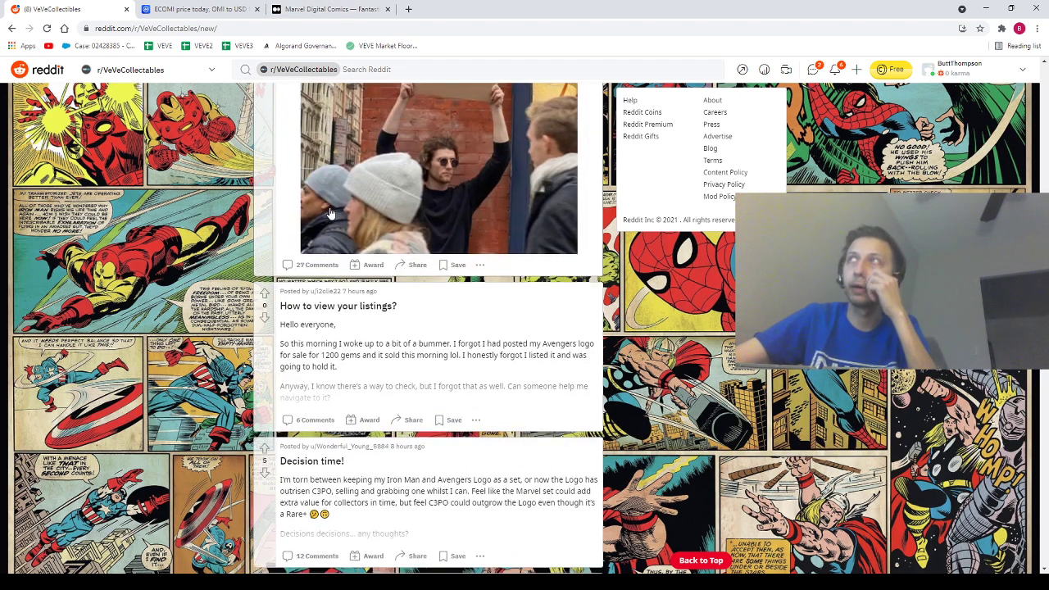
- Close the Reddit and CoinMarketCap ECOMI tabs, leaving the Fantastic Four #5 Medium article
scroll(down, 3)
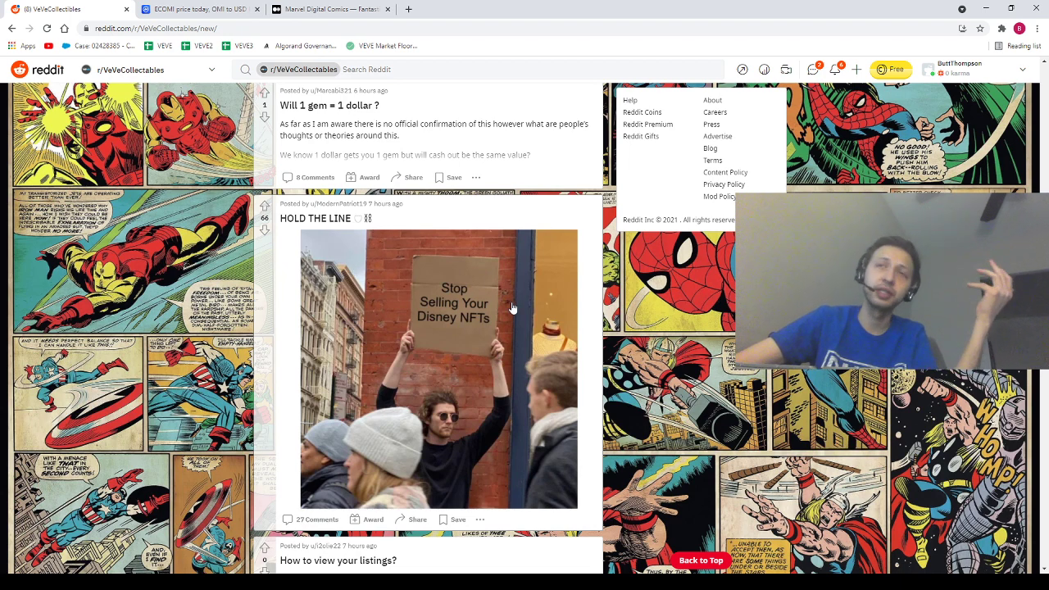
mouse_move(483, 314)
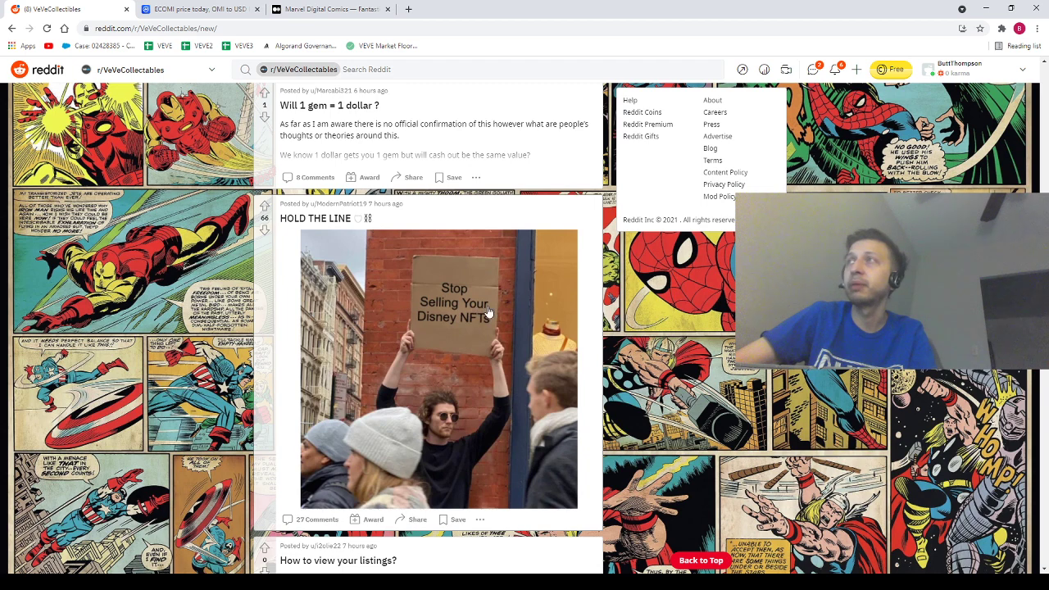
mouse_move(498, 254)
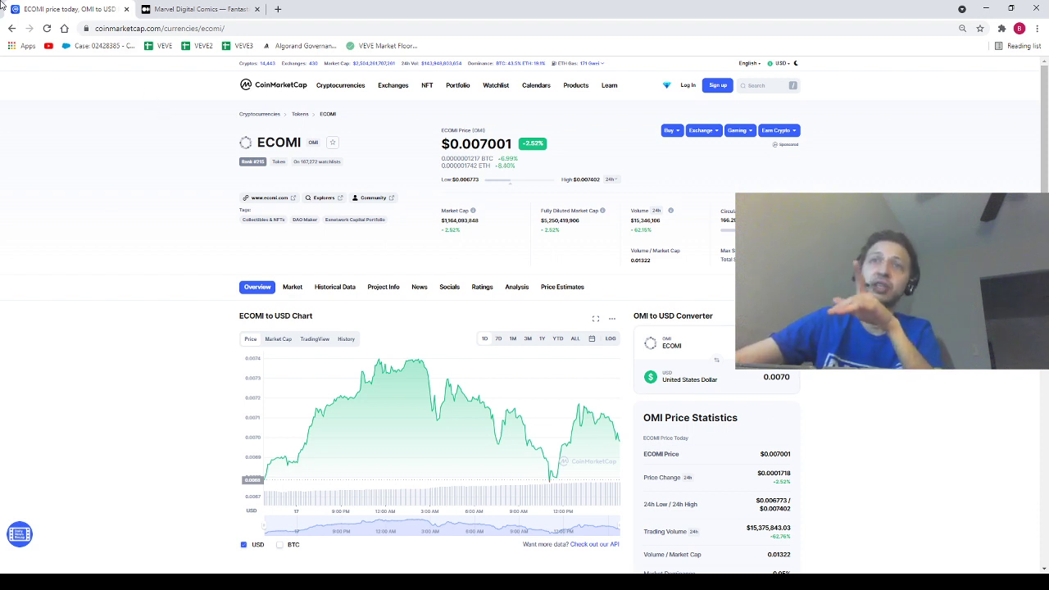
click(205, 11)
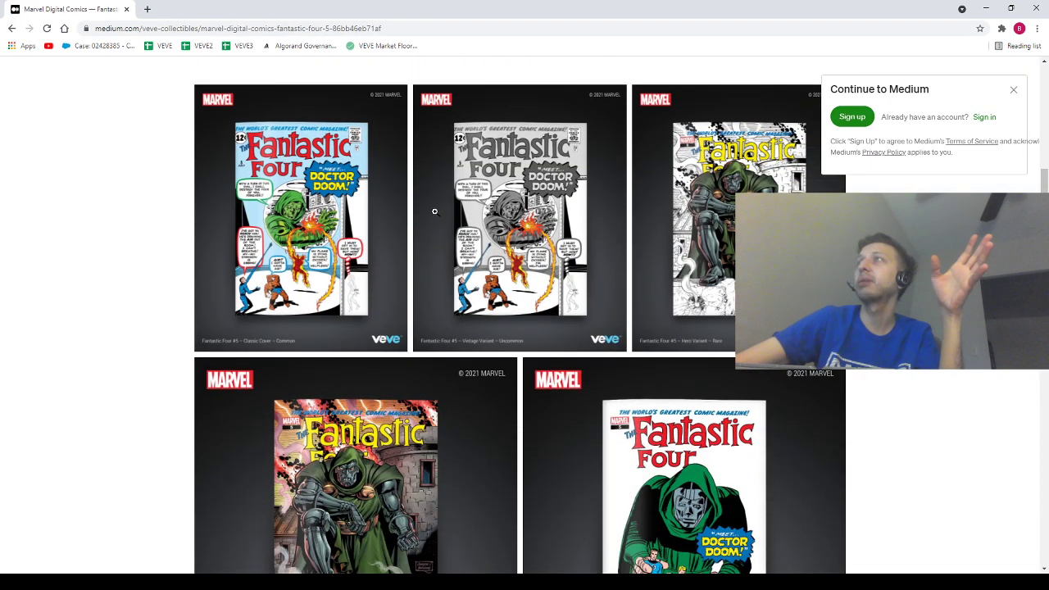
- Scroll past the five Fantastic Four #5 cover variants to the drop date and edition counts
scroll(down, 3)
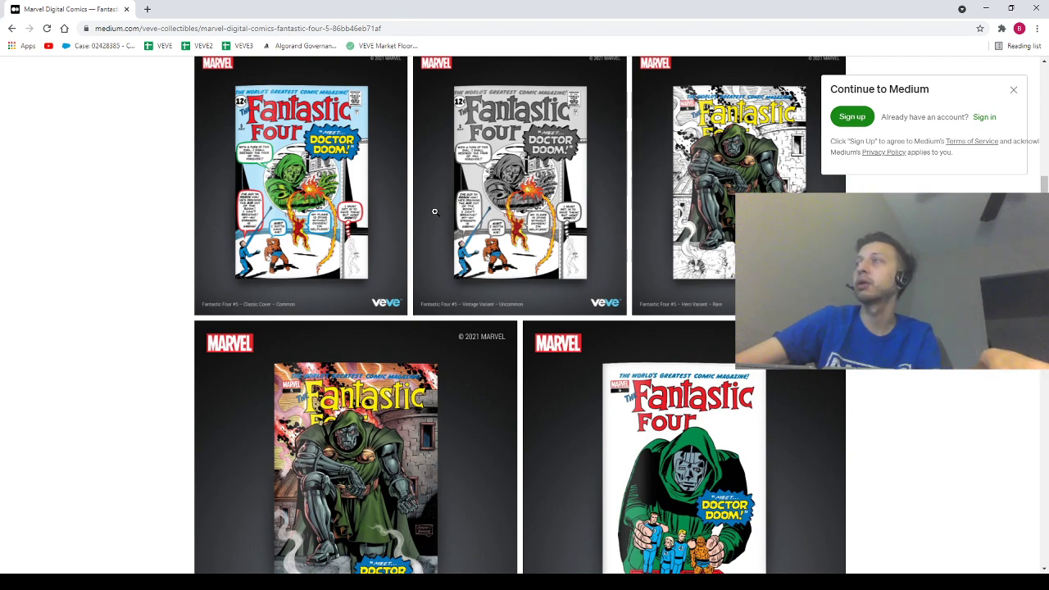
scroll(up, 3)
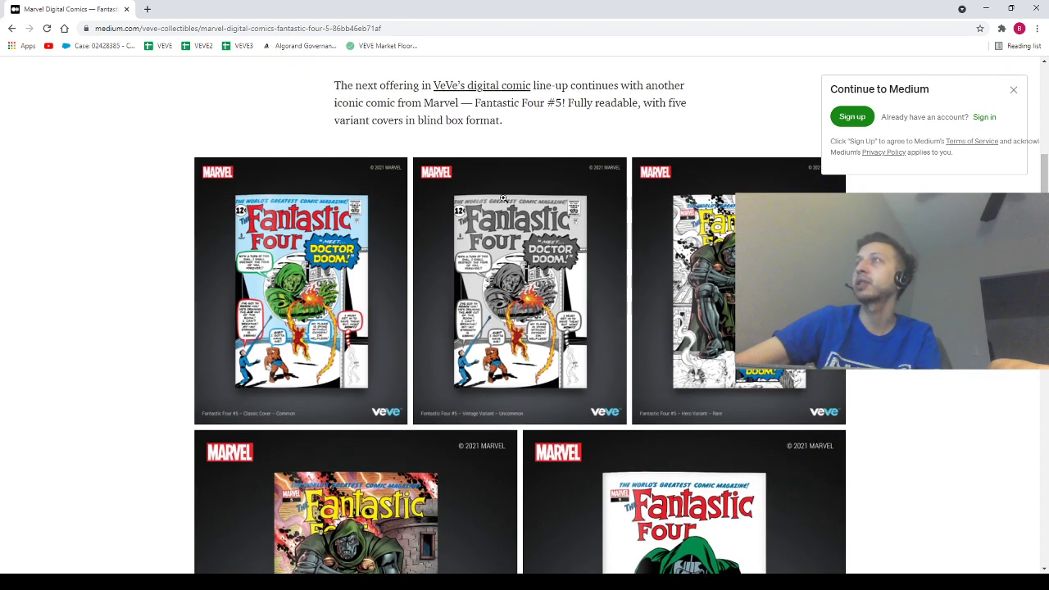
scroll(down, 3)
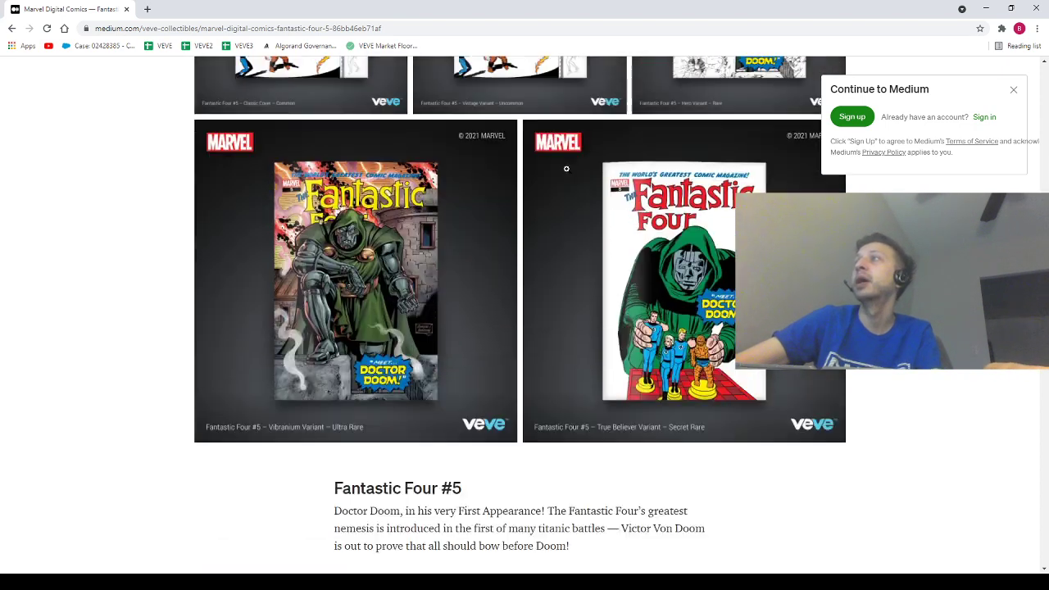
scroll(down, 3)
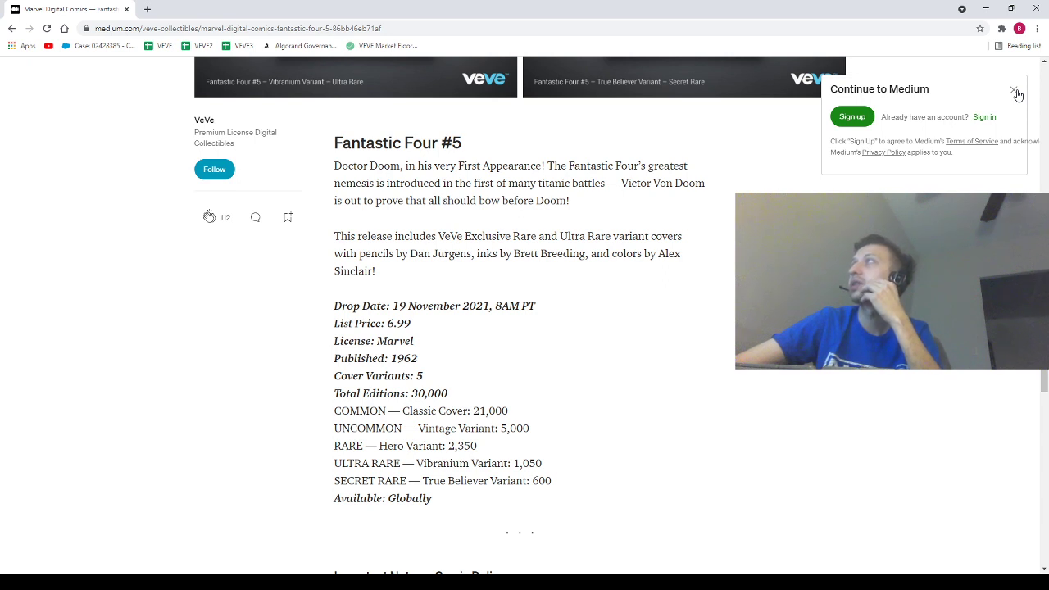
- Dismiss the 'Continue to Medium' popup and return to the five variant cover images
click(1014, 93)
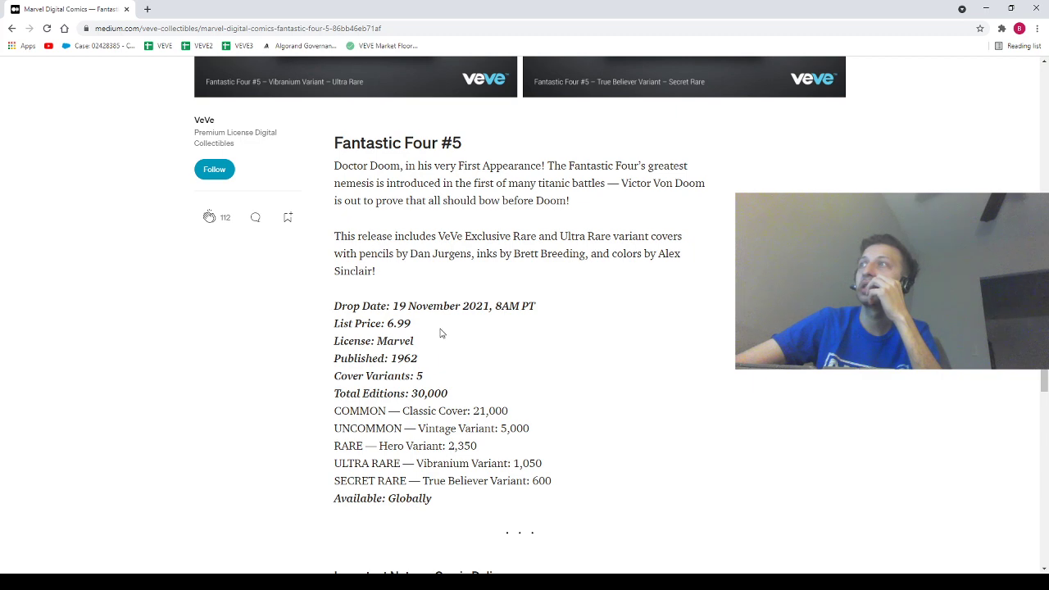
scroll(up, 3)
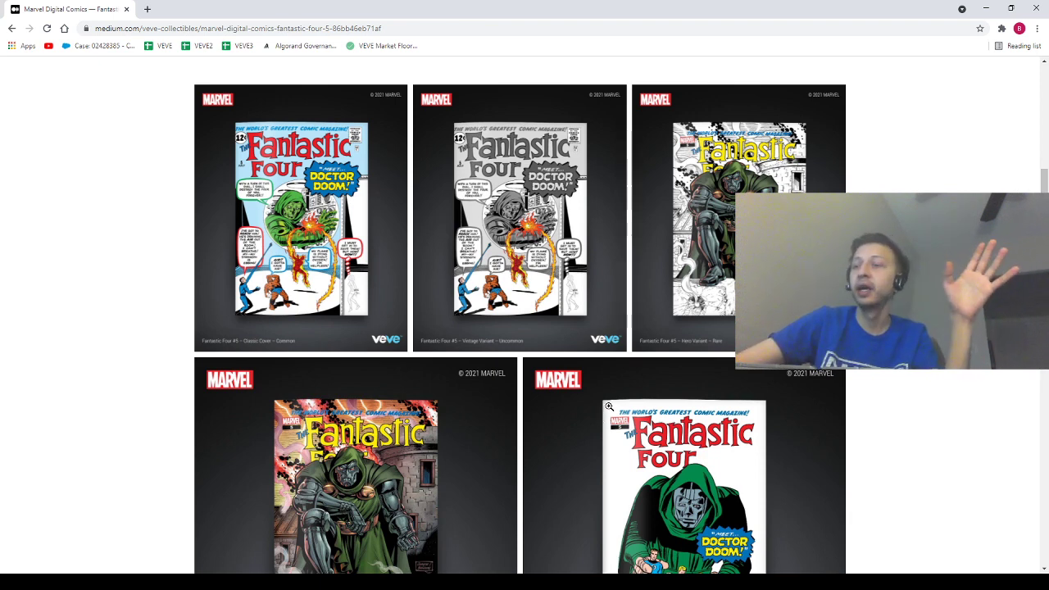
mouse_move(596, 393)
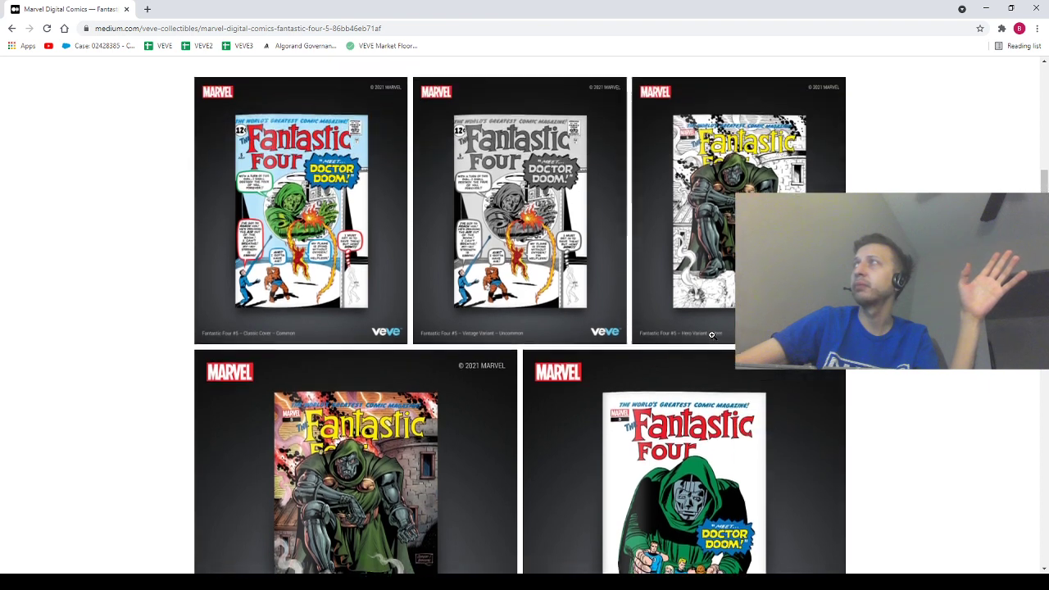
scroll(down, 3)
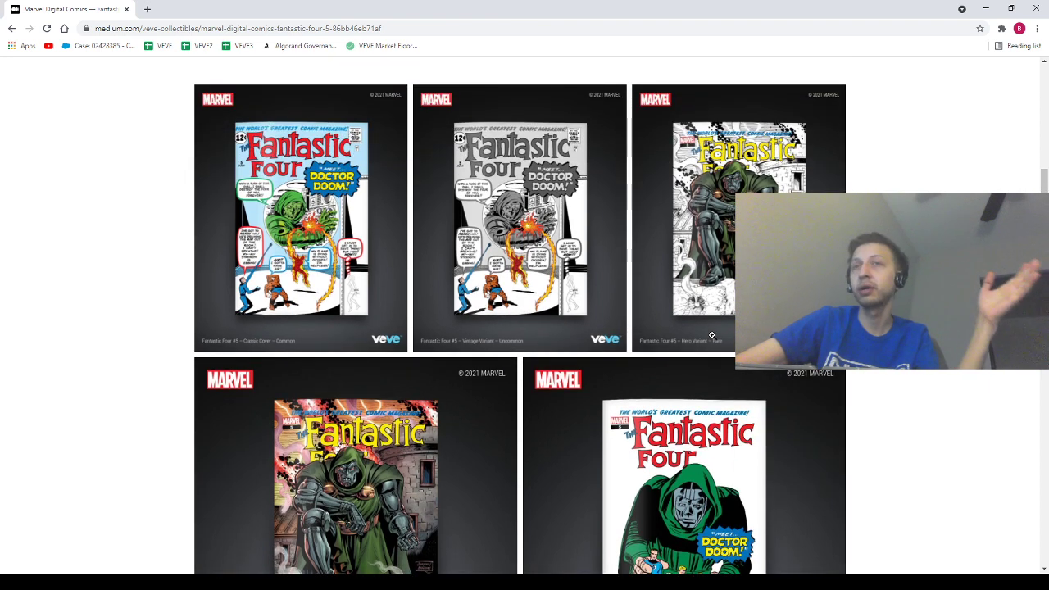